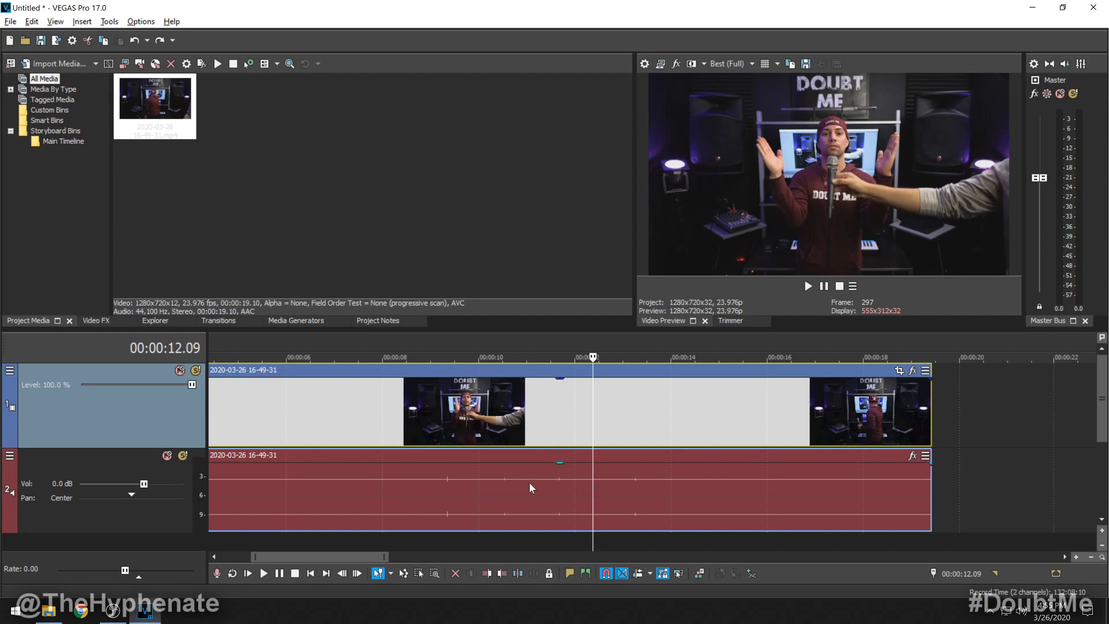
{"action": "mouse_move", "coordinate": [607, 491]}
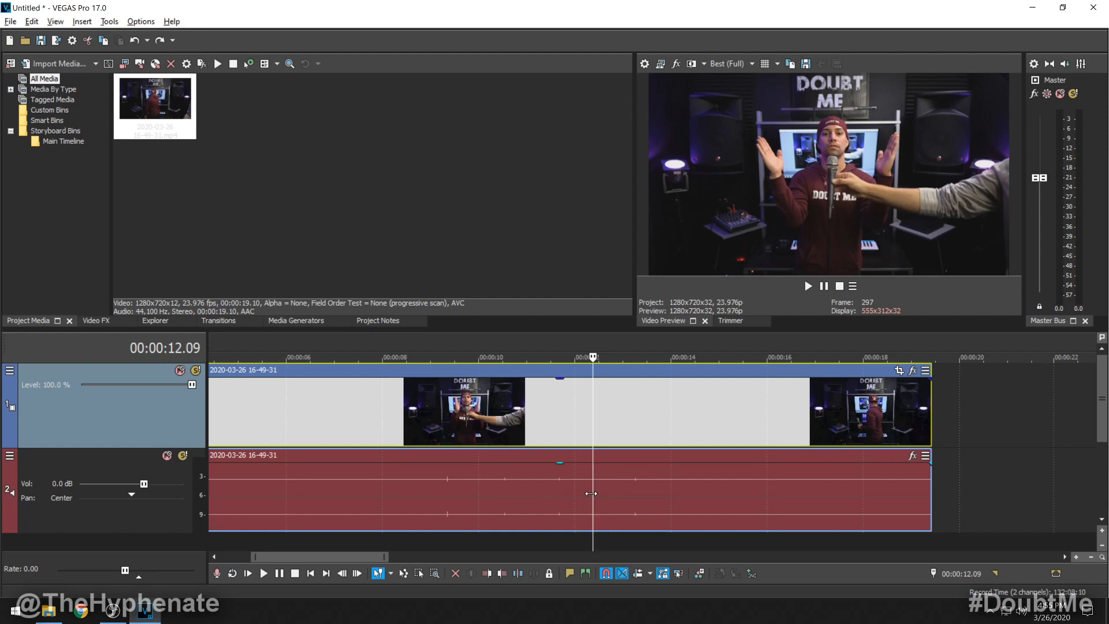
{"action": "mouse_move", "coordinate": [633, 488]}
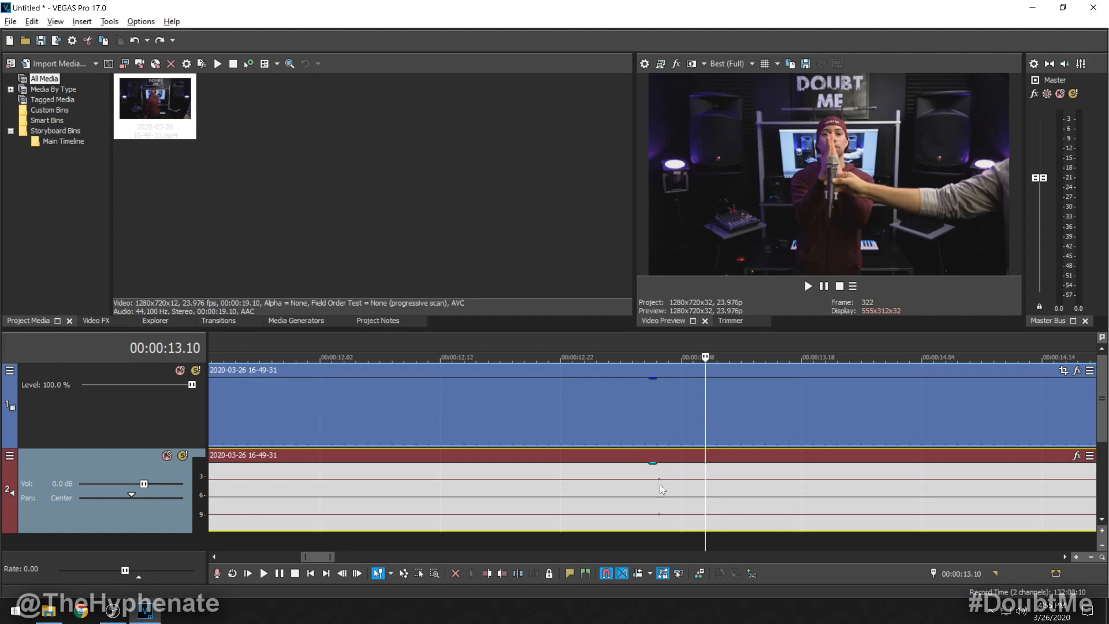
{"action": "mouse_move", "coordinate": [660, 492]}
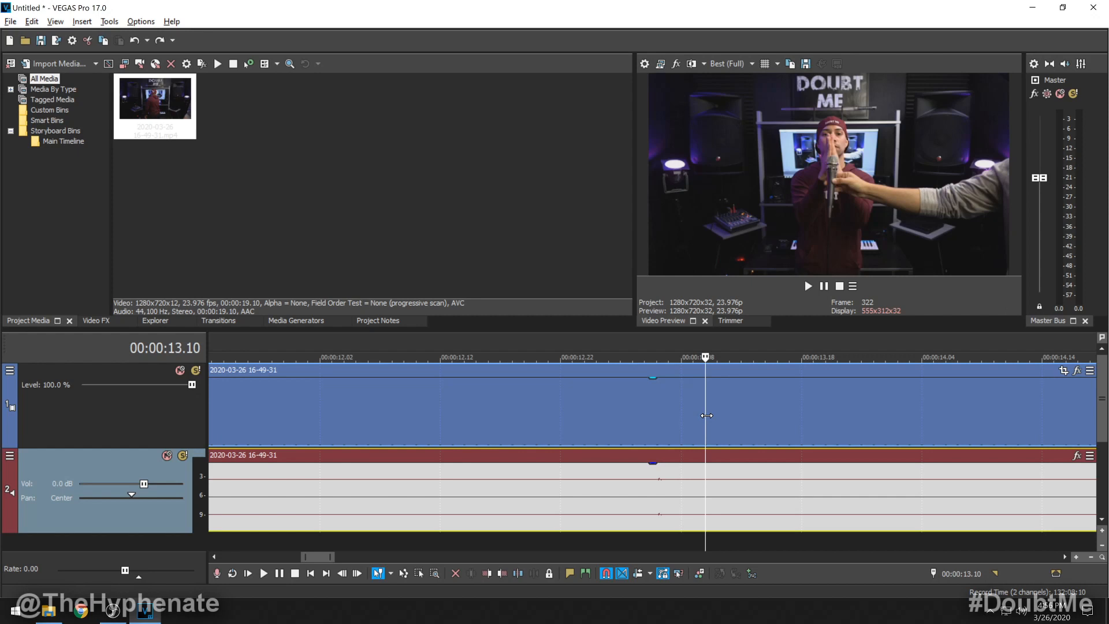
Start a Google search for 'how many' milliseconds are in a frame
{"action": "left_click", "coordinate": [80, 610]}
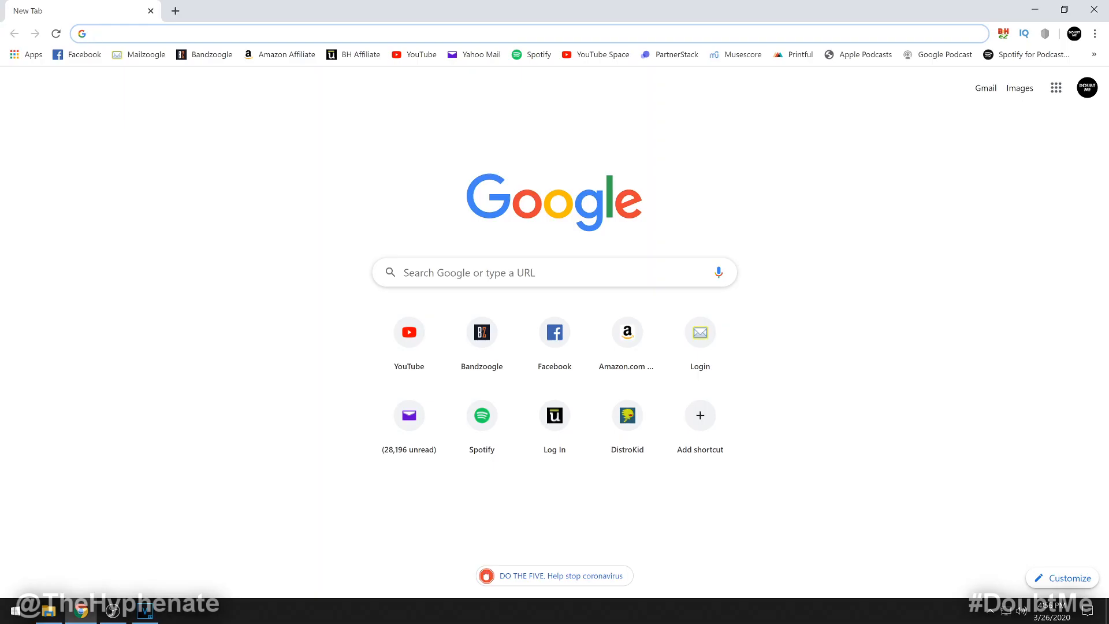
{"action": "type", "text": "how many"}
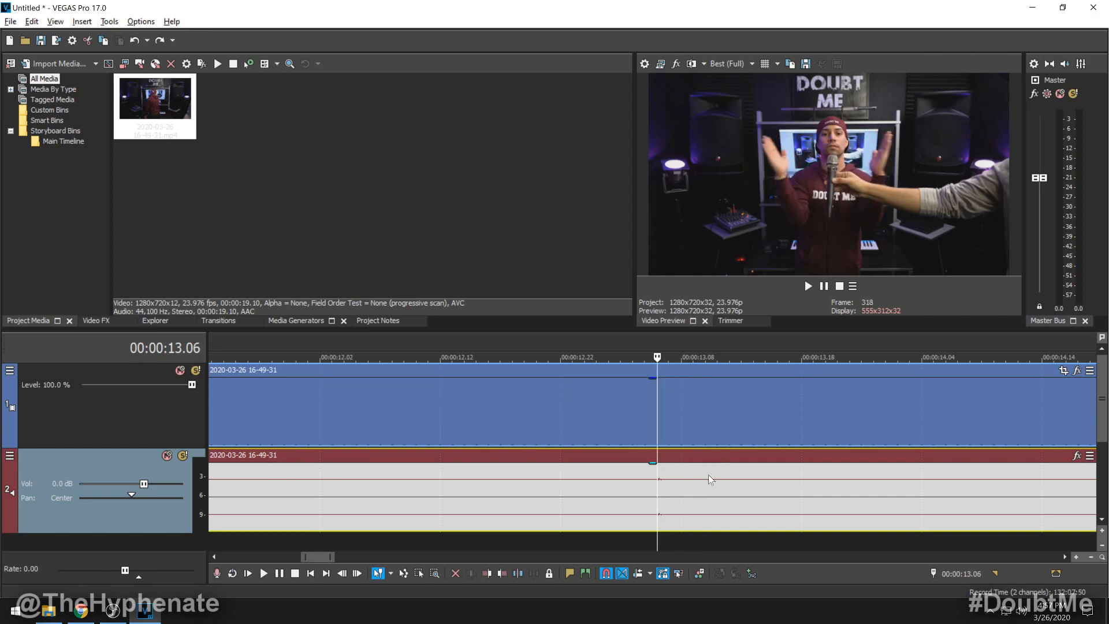
{"action": "mouse_move", "coordinate": [658, 482]}
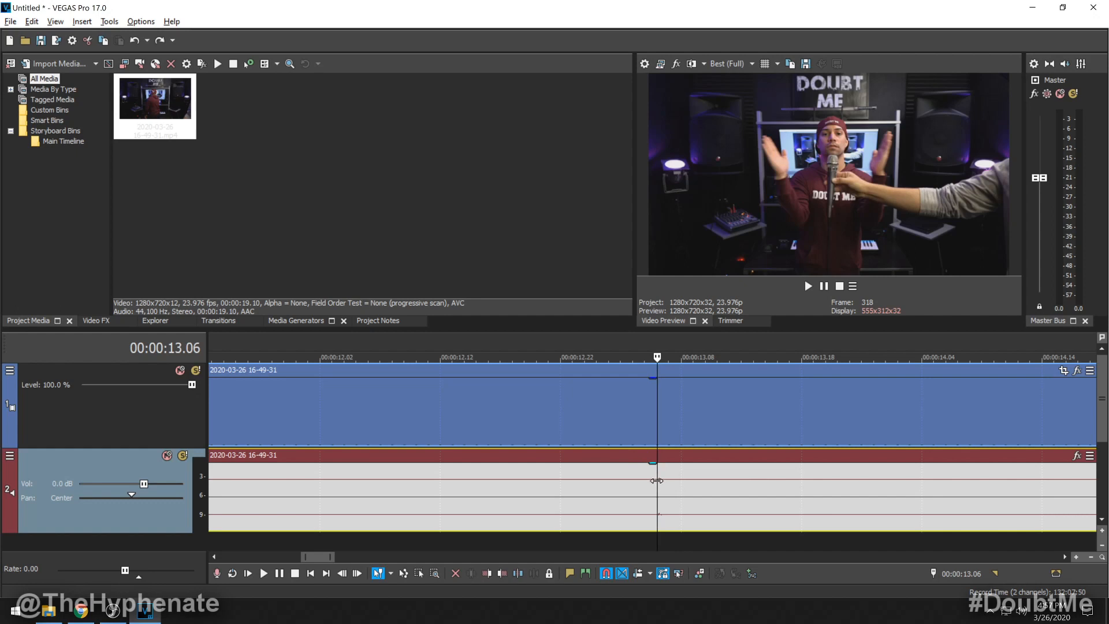
{"action": "mouse_move", "coordinate": [662, 497]}
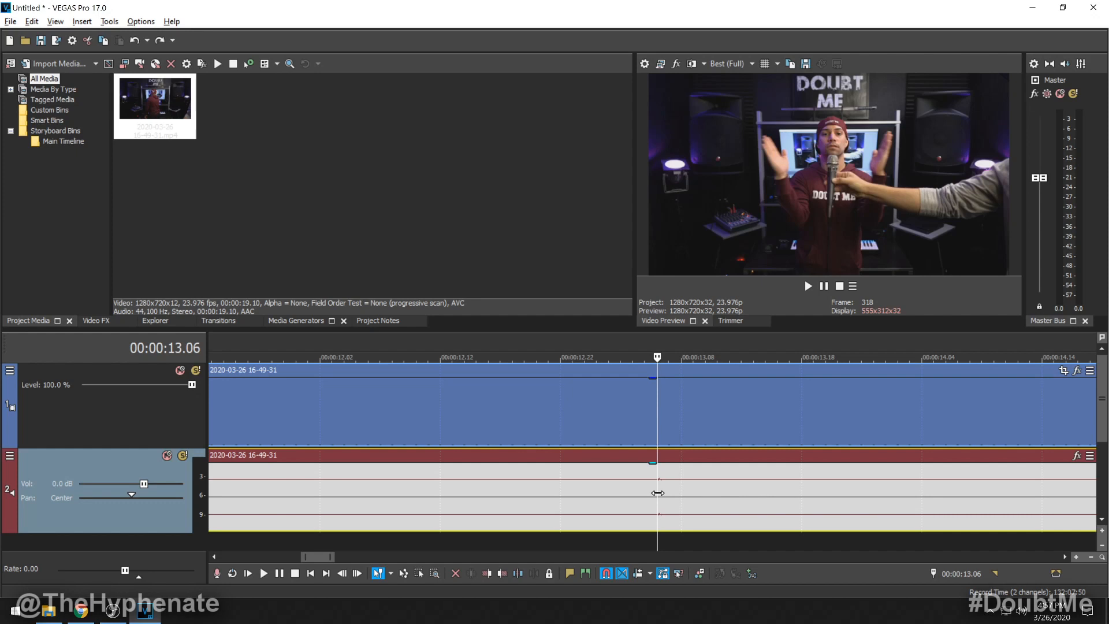
{"action": "mouse_move", "coordinate": [80, 610]}
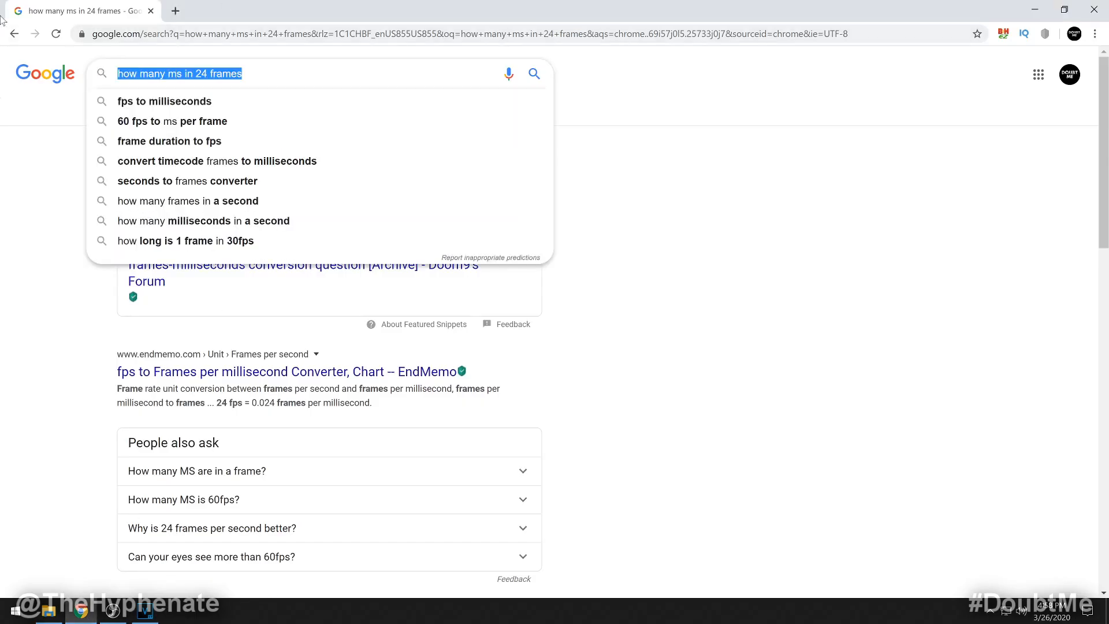
Use Google's calculator to compute 41.66 × 3.9 = 162.474
{"action": "type", "text": "calculator"}
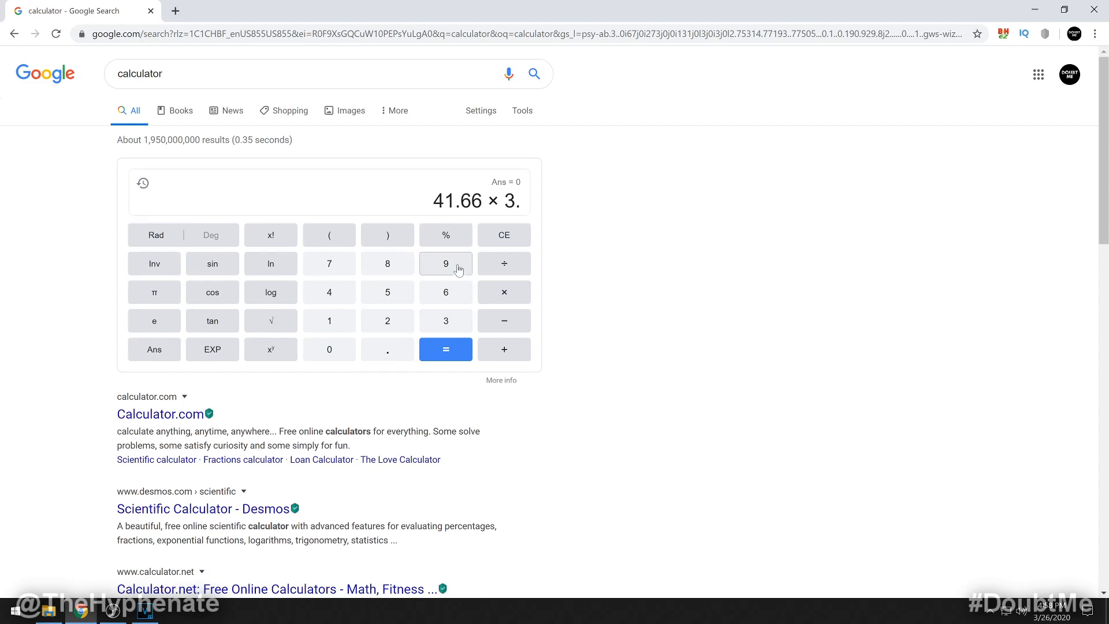
{"action": "left_click", "coordinate": [445, 263]}
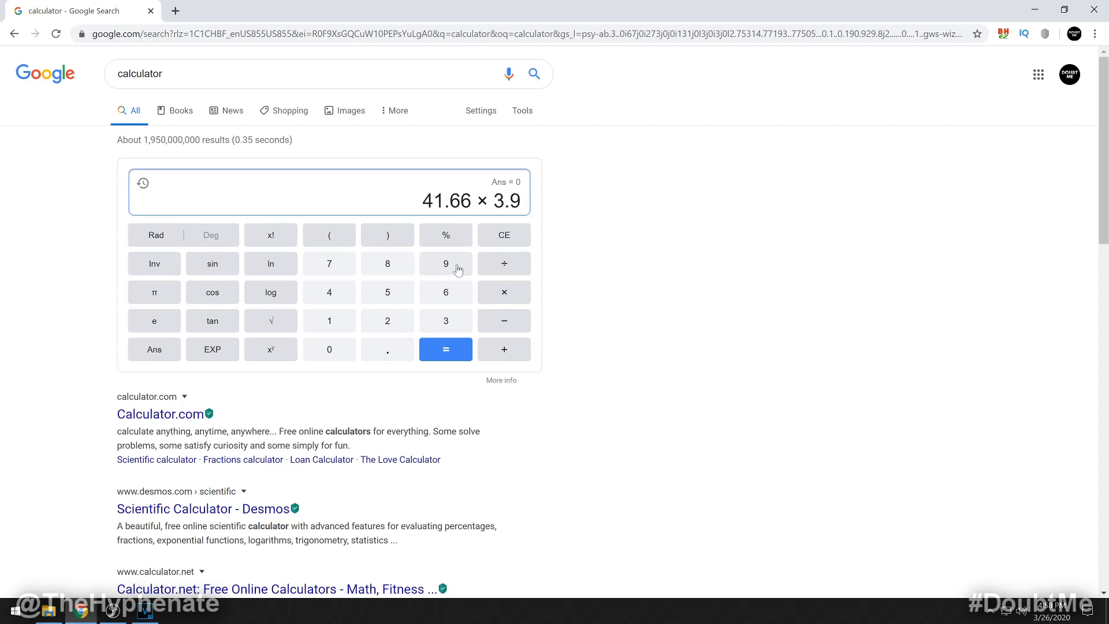
{"action": "mouse_move", "coordinate": [446, 349]}
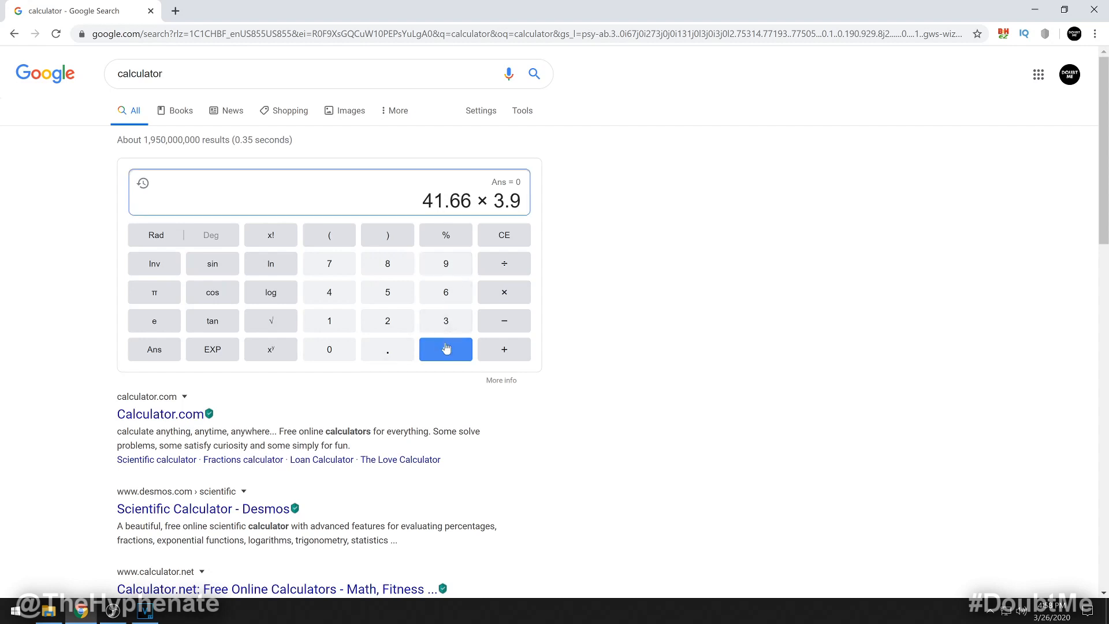
{"action": "left_click", "coordinate": [445, 349]}
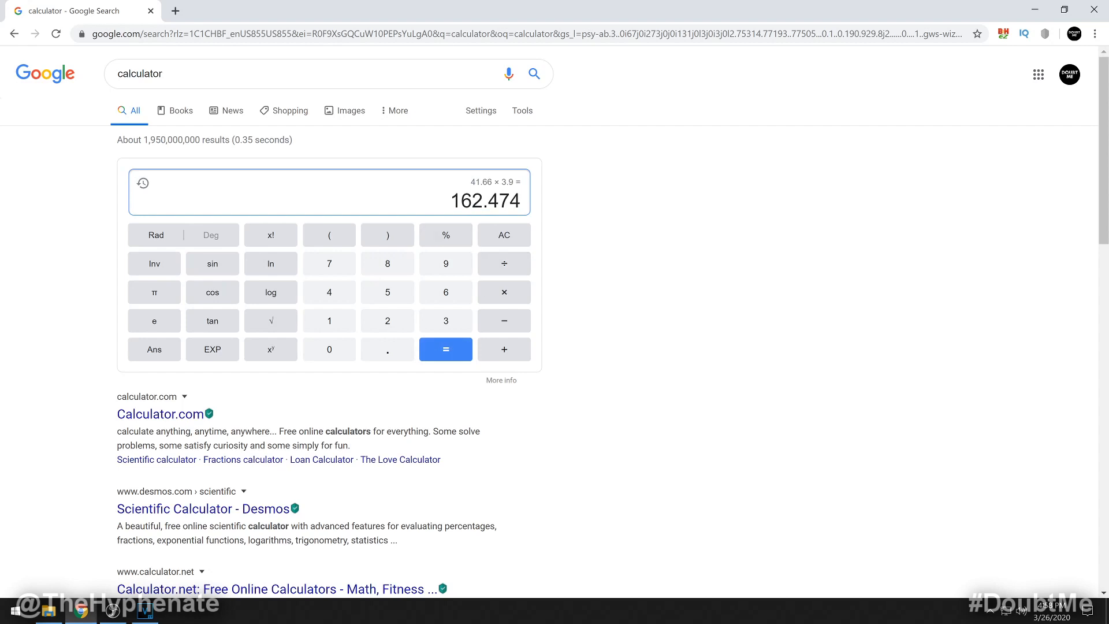
{"action": "mouse_move", "coordinate": [532, 212]}
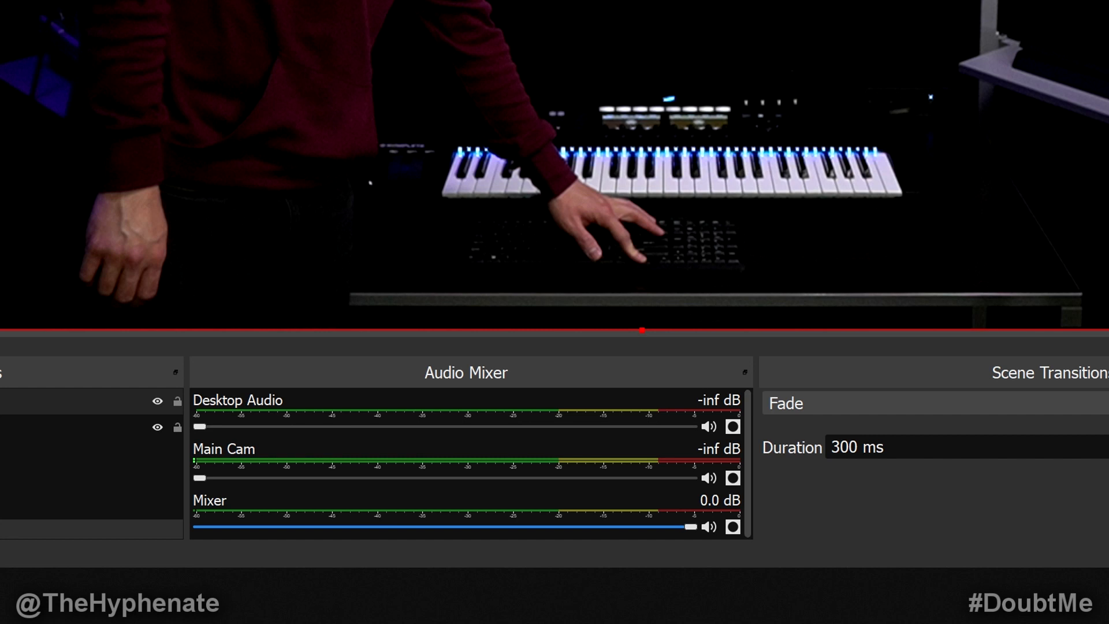
Open Advanced Audio Properties from the Mixer source's right-click menu
{"action": "right_click", "coordinate": [734, 527]}
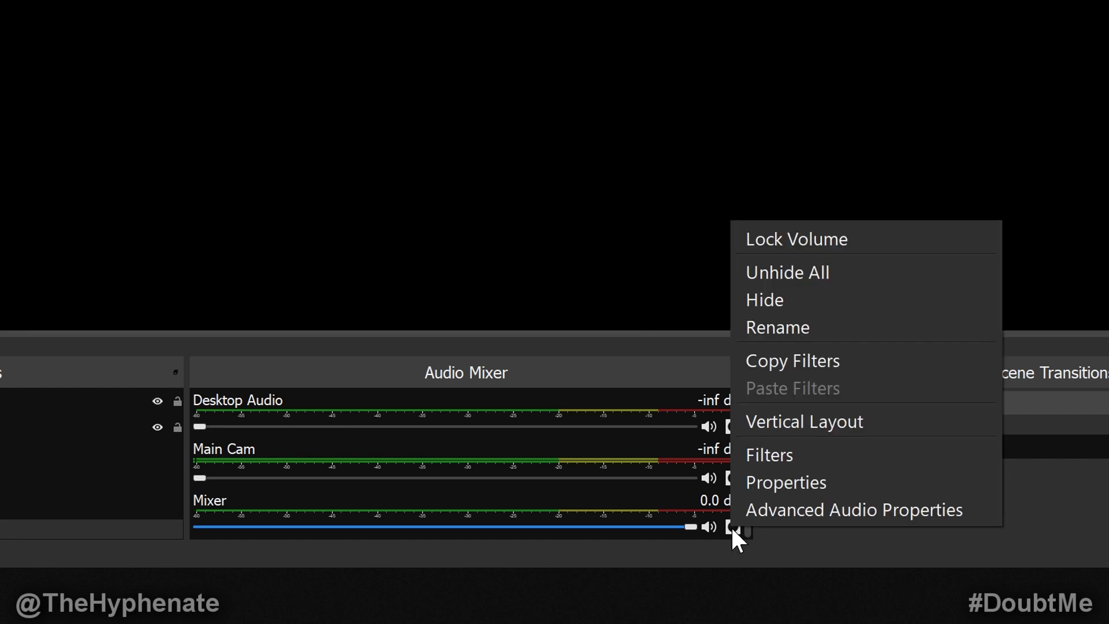
{"action": "left_click", "coordinate": [854, 509]}
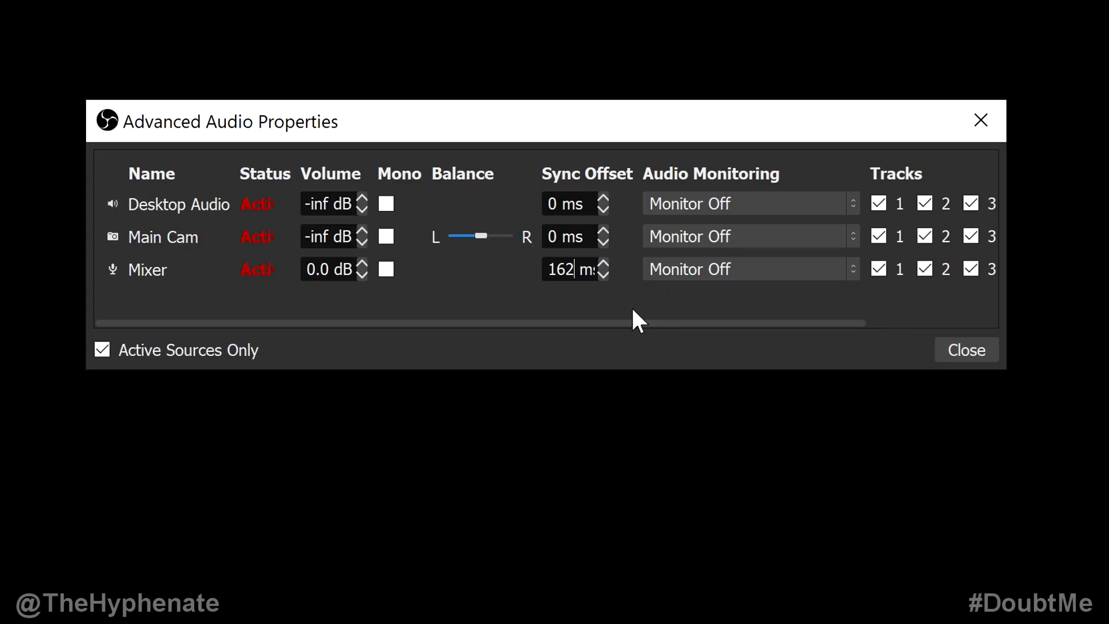